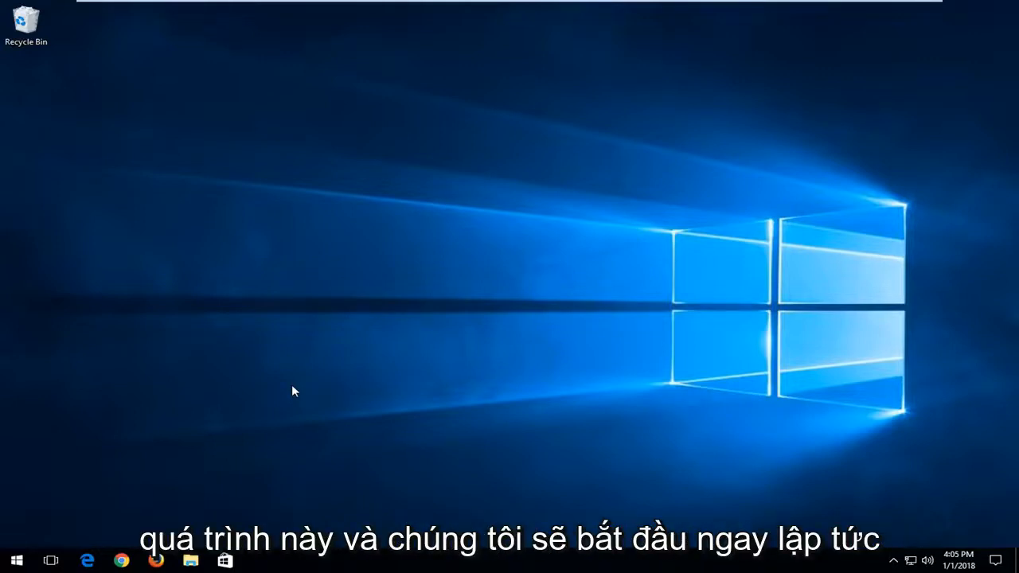
mouse_move(270, 380)
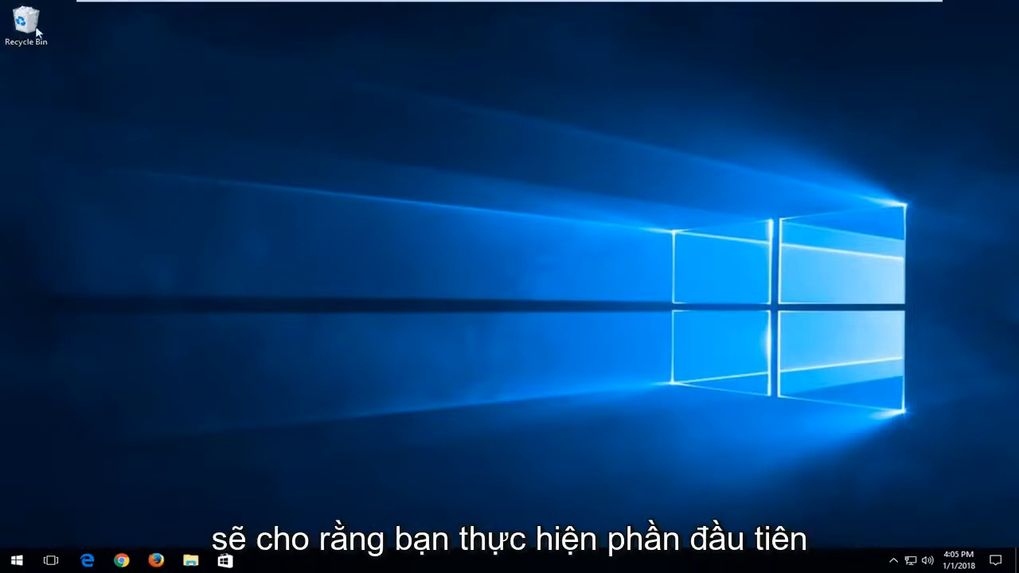
mouse_move(45, 118)
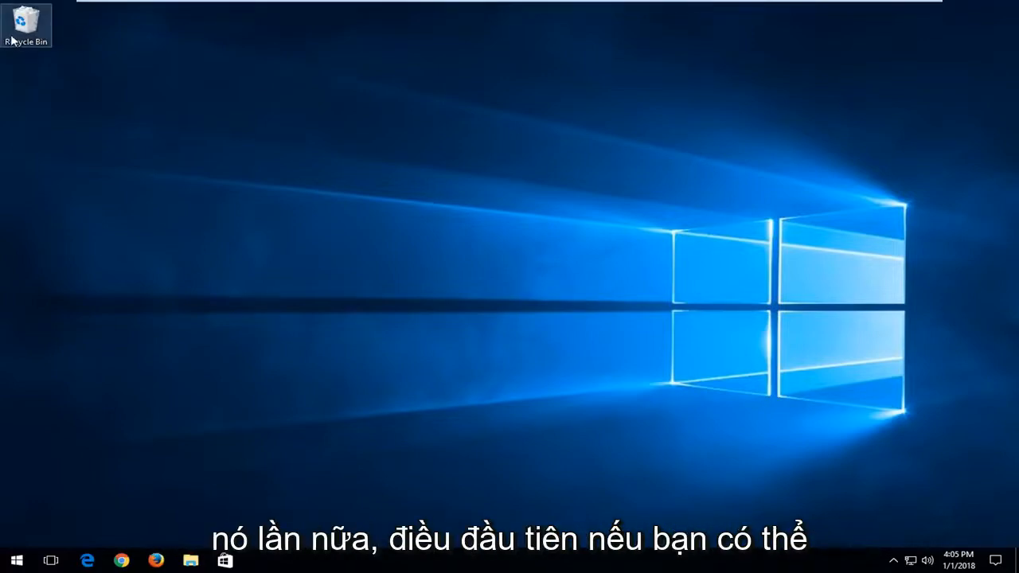
mouse_move(25, 32)
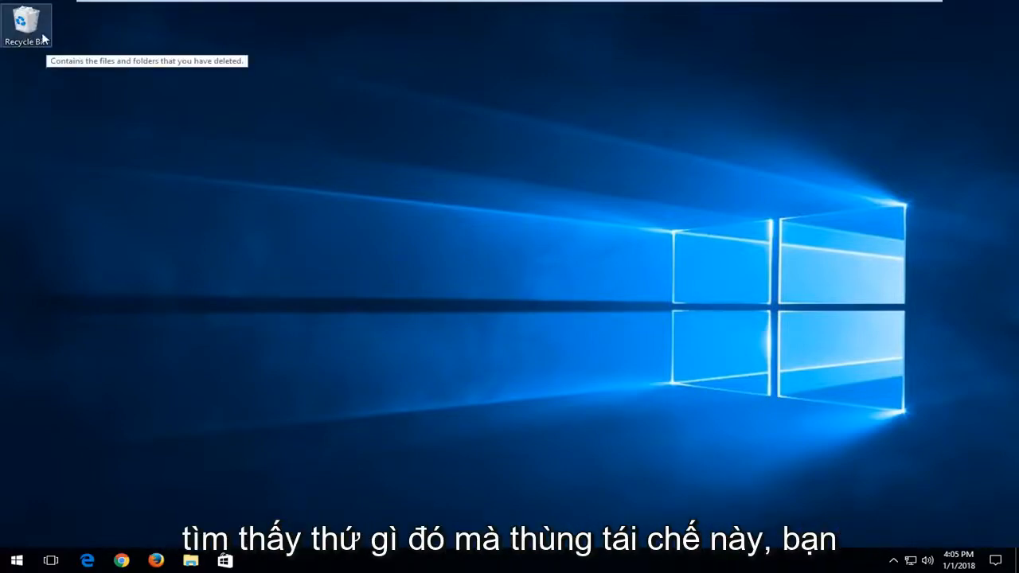
Open the Recycle Bin and sort its seven deleted items by Date Deleted, oldest first.
double_click(26, 25)
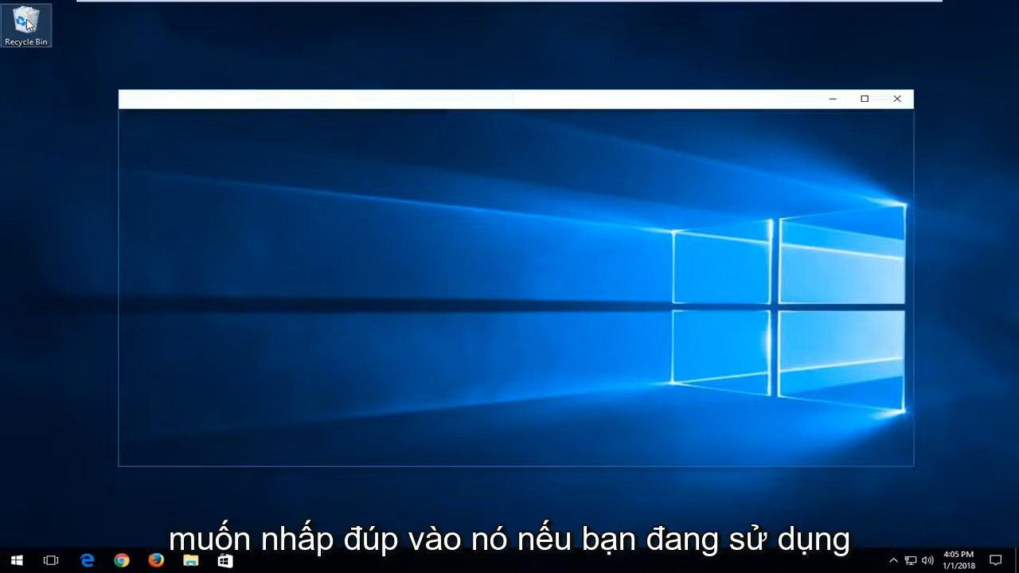
double_click(25, 23)
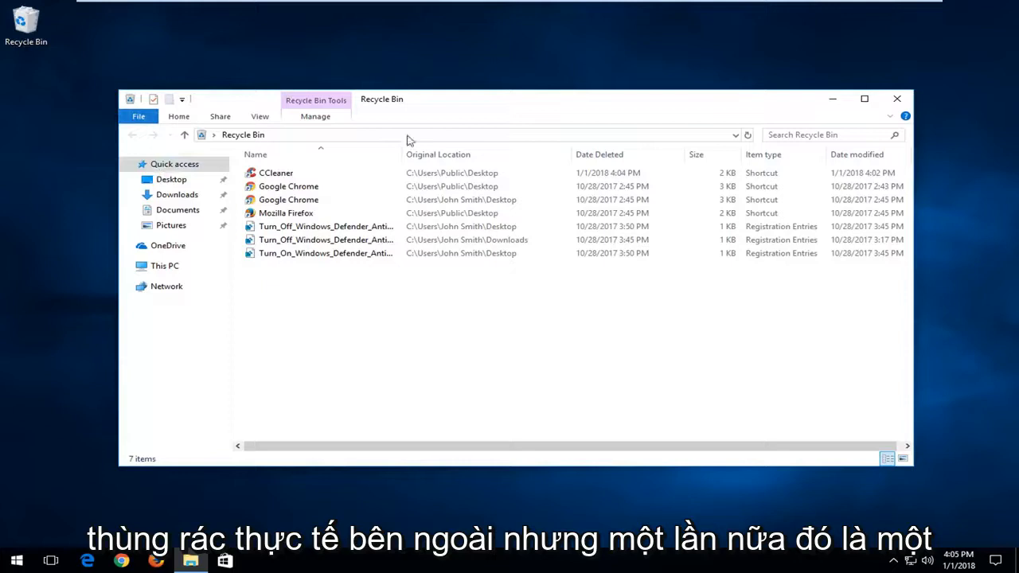
mouse_move(70, 76)
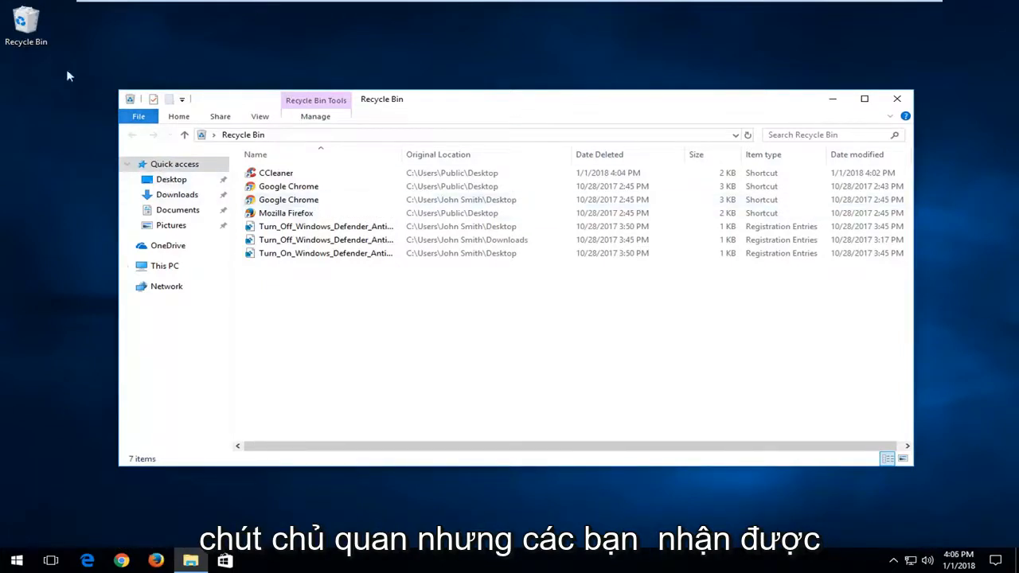
click(175, 164)
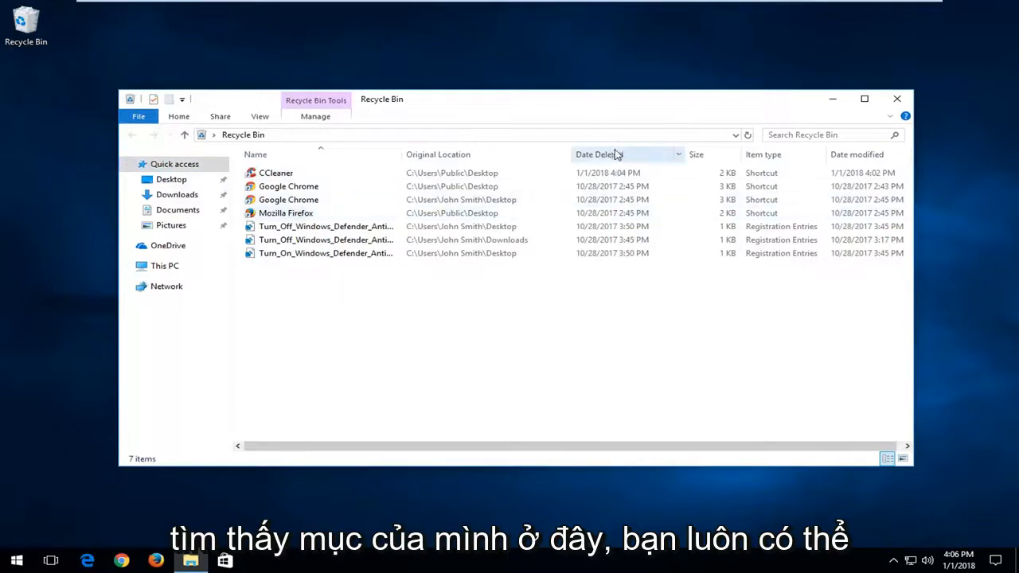
click(599, 153)
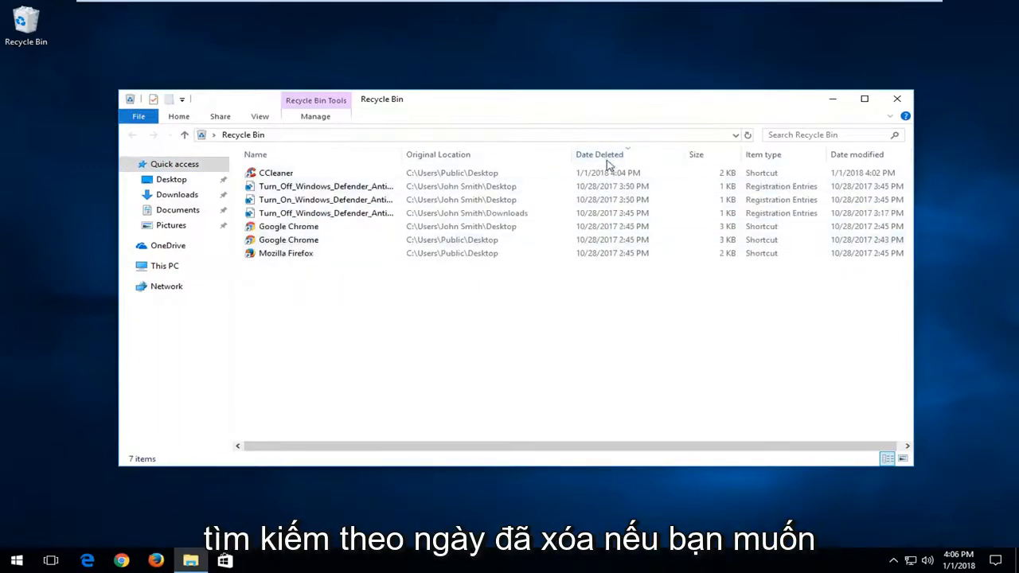
click(598, 153)
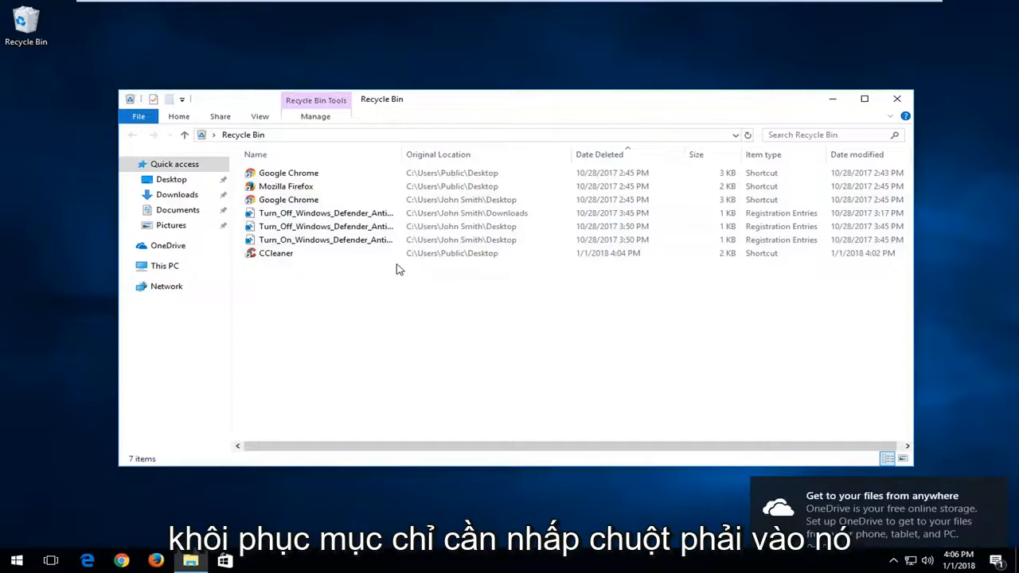
Restore the Google Chrome shortcut to the desktop, granting the access prompt, and close the Recycle Bin.
right_click(289, 172)
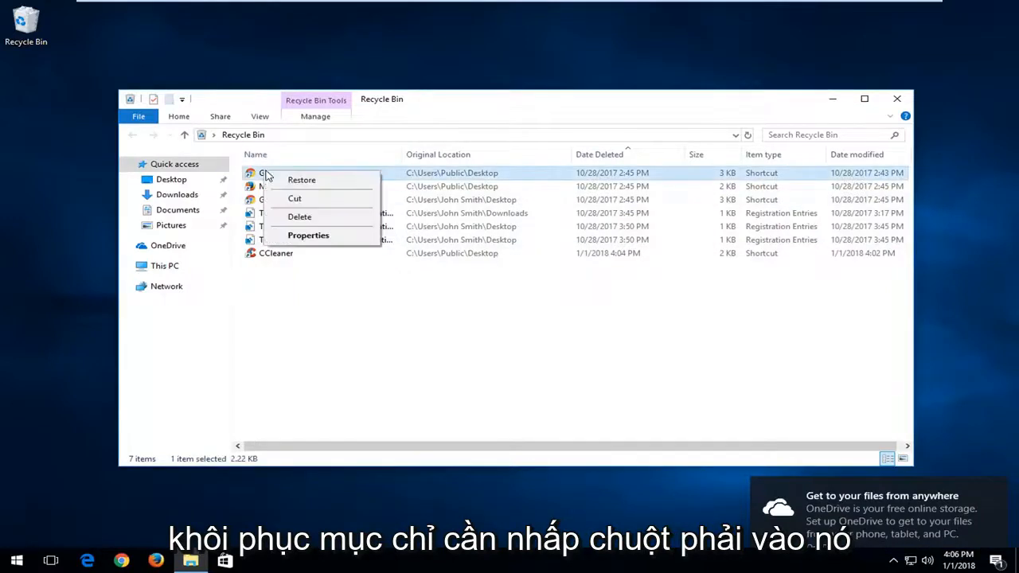
click(301, 178)
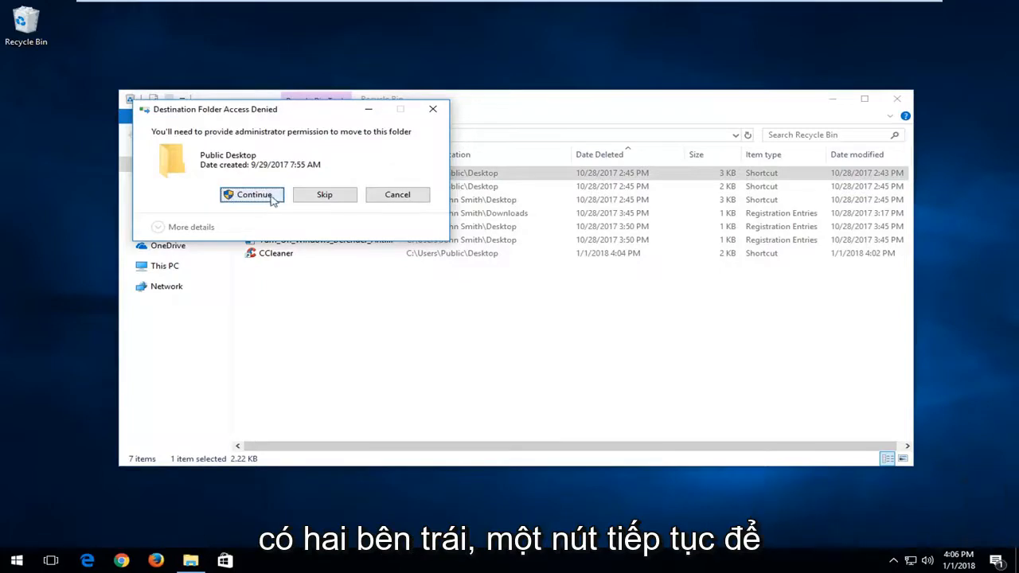
click(253, 195)
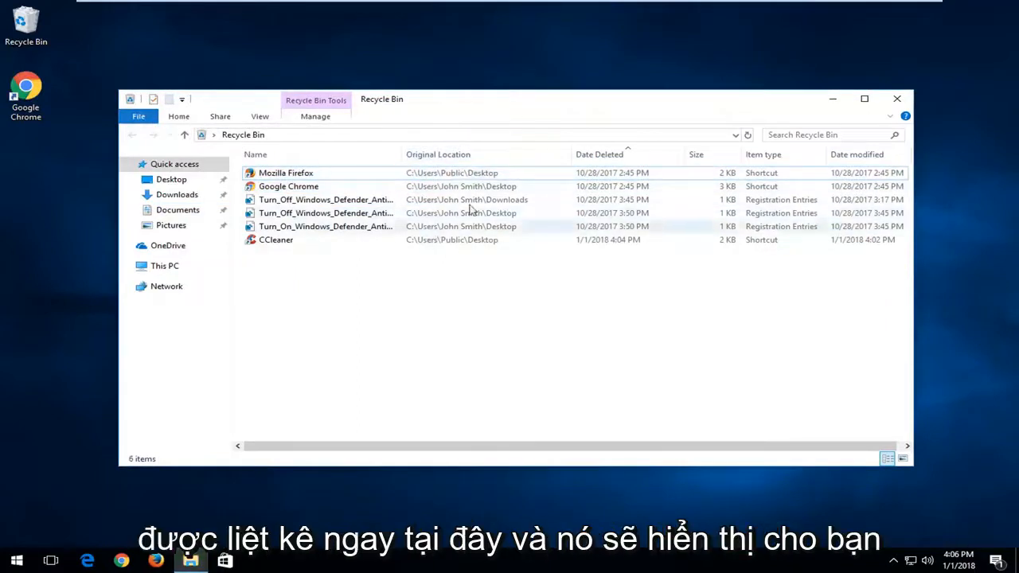
click(325, 200)
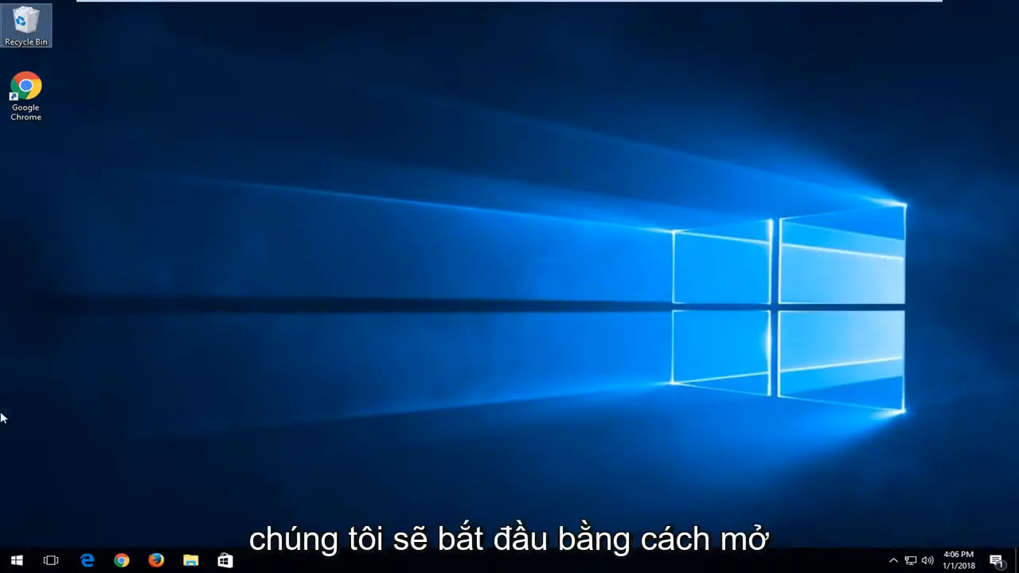
Launch the Settings app from search and go to its Personalization section.
click(16, 560)
text(settings)
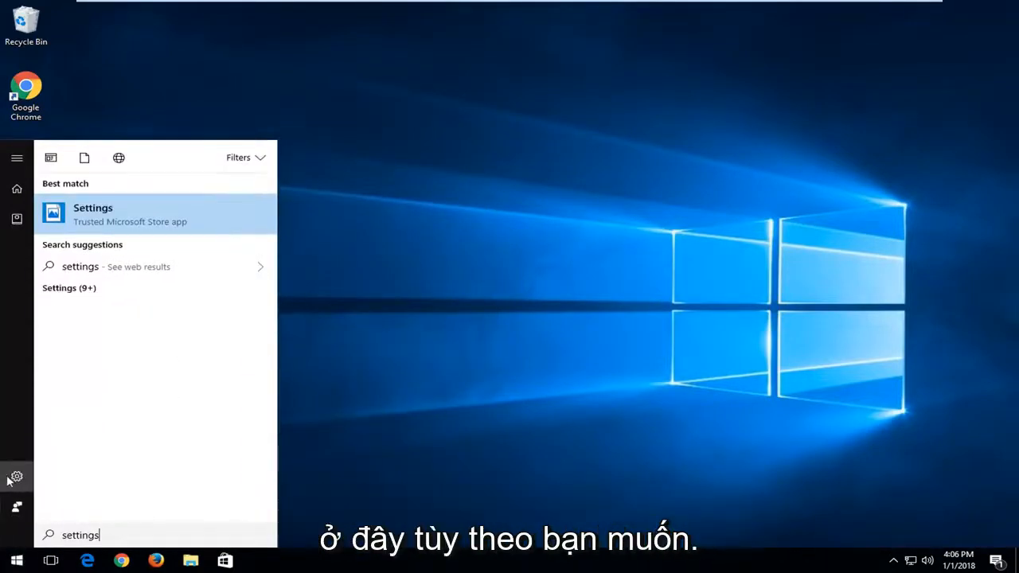
click(92, 214)
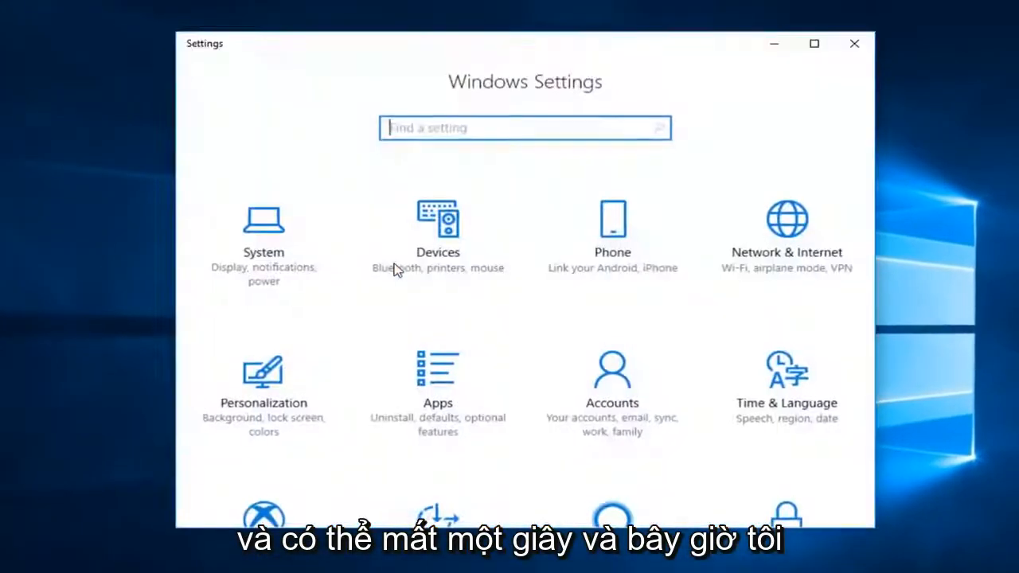
scroll(down, 3)
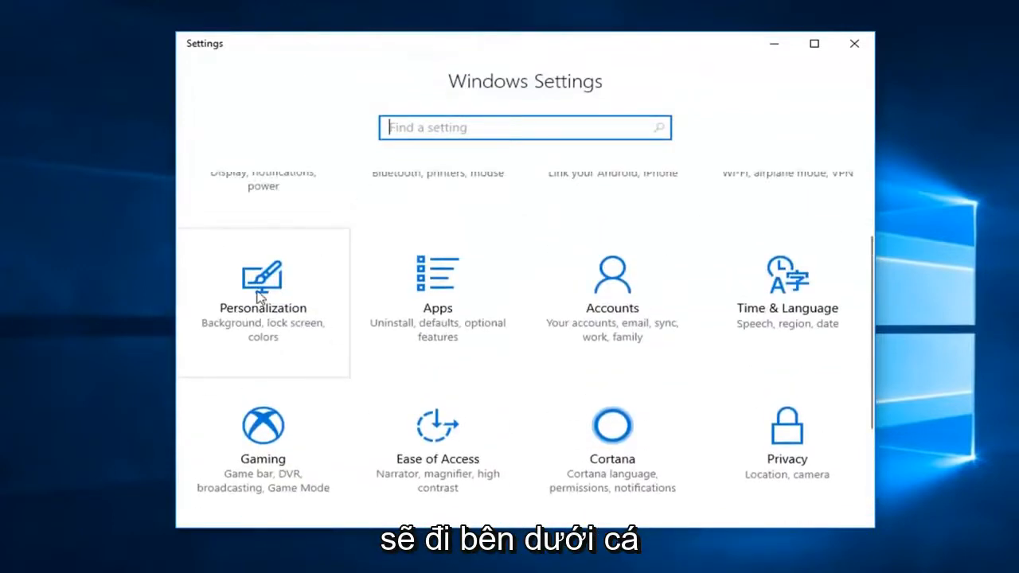
mouse_move(278, 301)
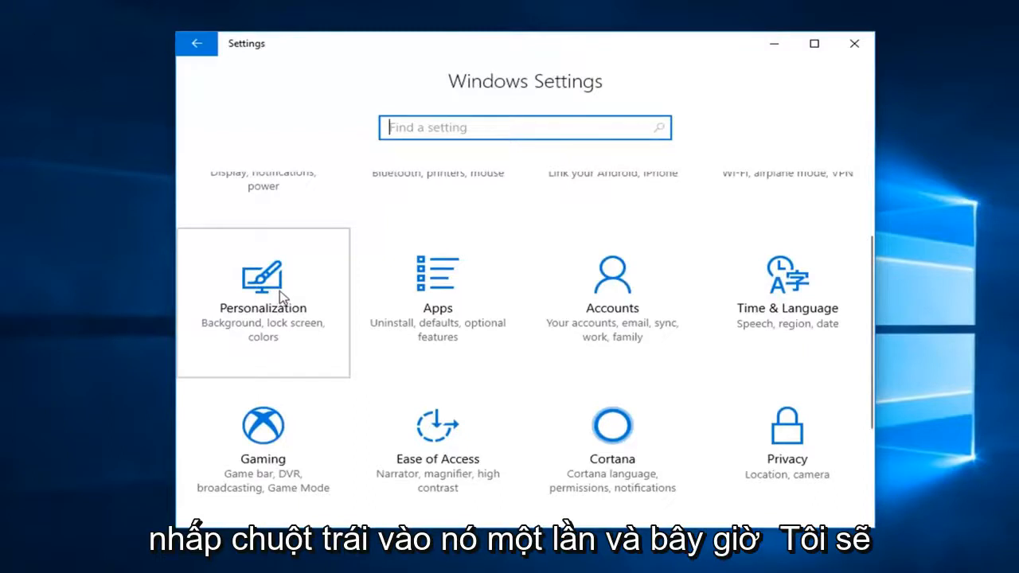
click(263, 303)
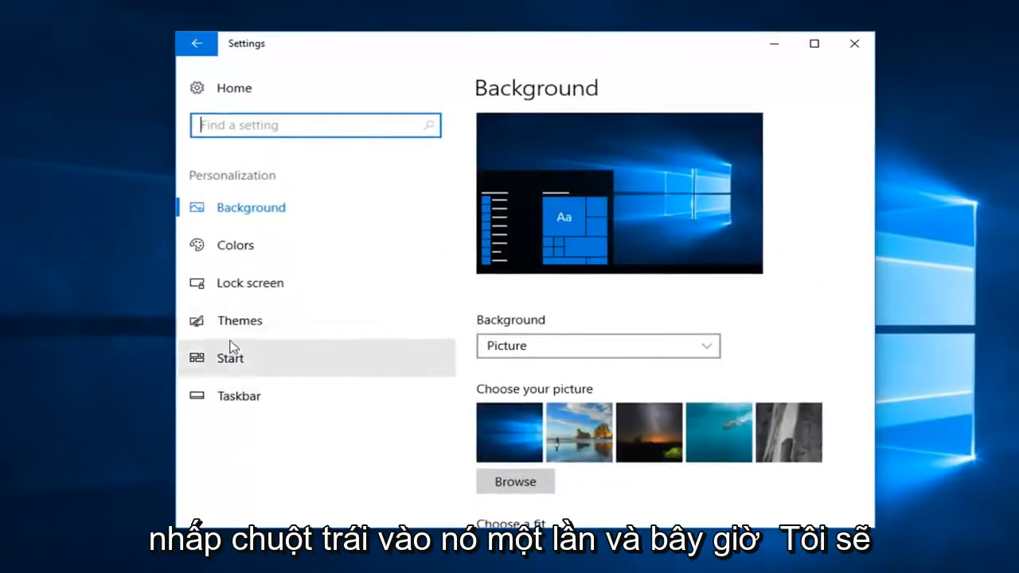
From the Themes page's Related Settings, bring up the Desktop Icon Settings dialog.
click(239, 320)
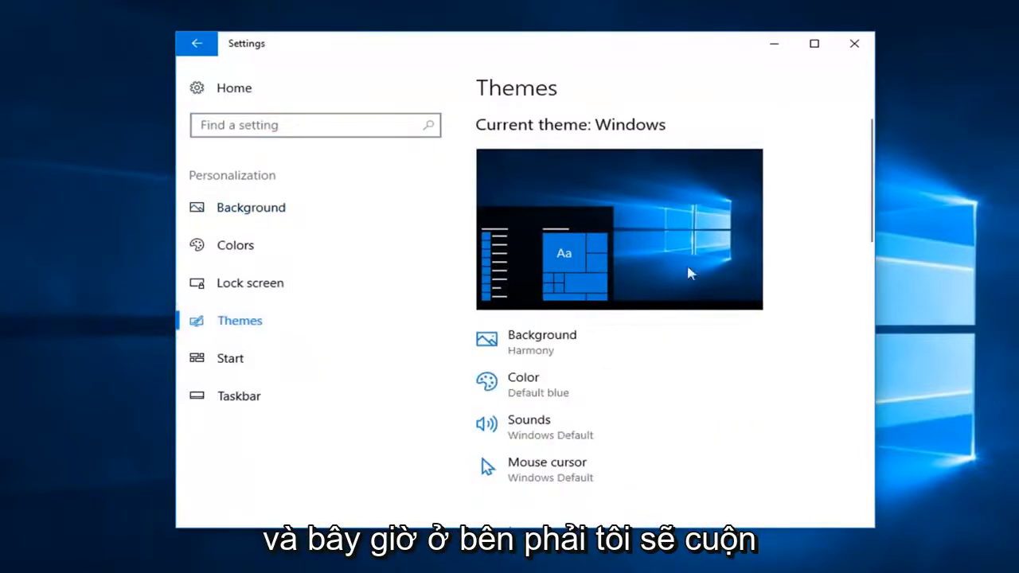
scroll(down, 3)
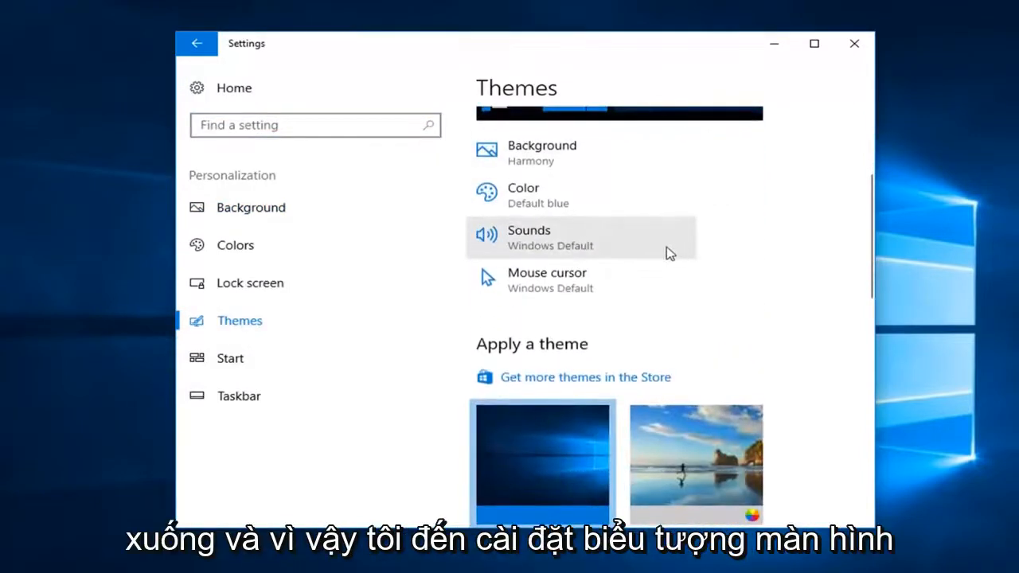
scroll(down, 3)
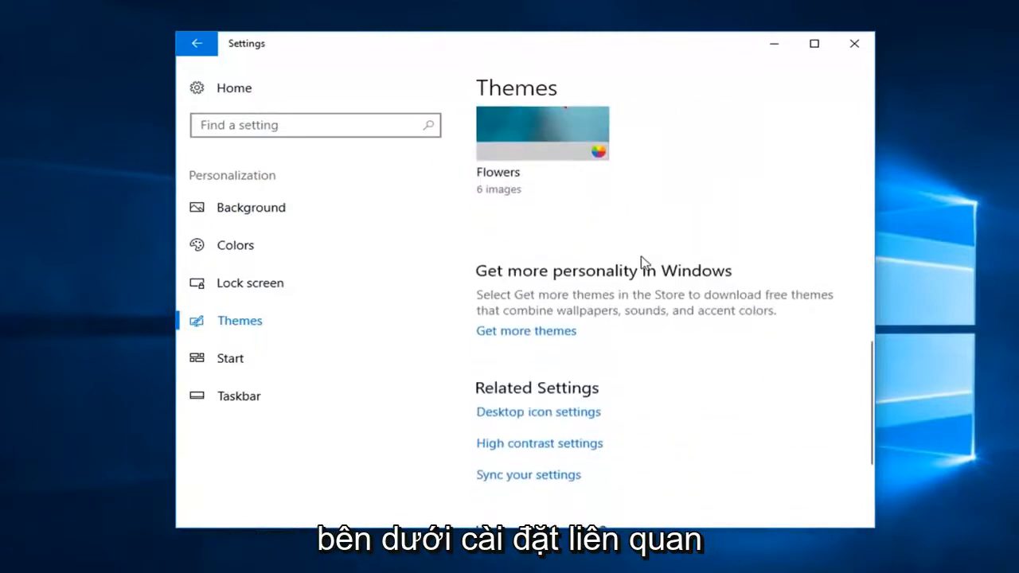
scroll(down, 3)
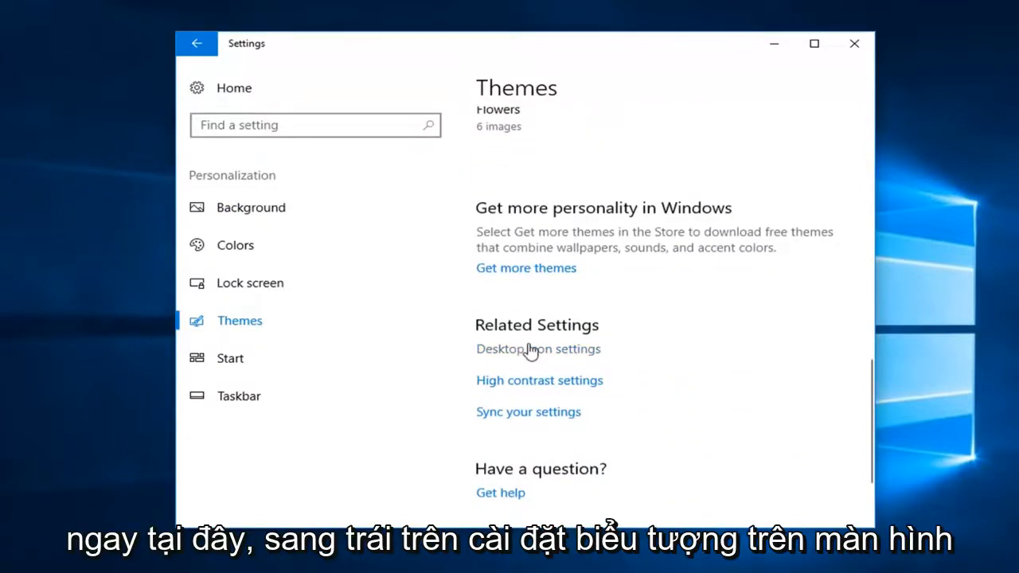
click(539, 348)
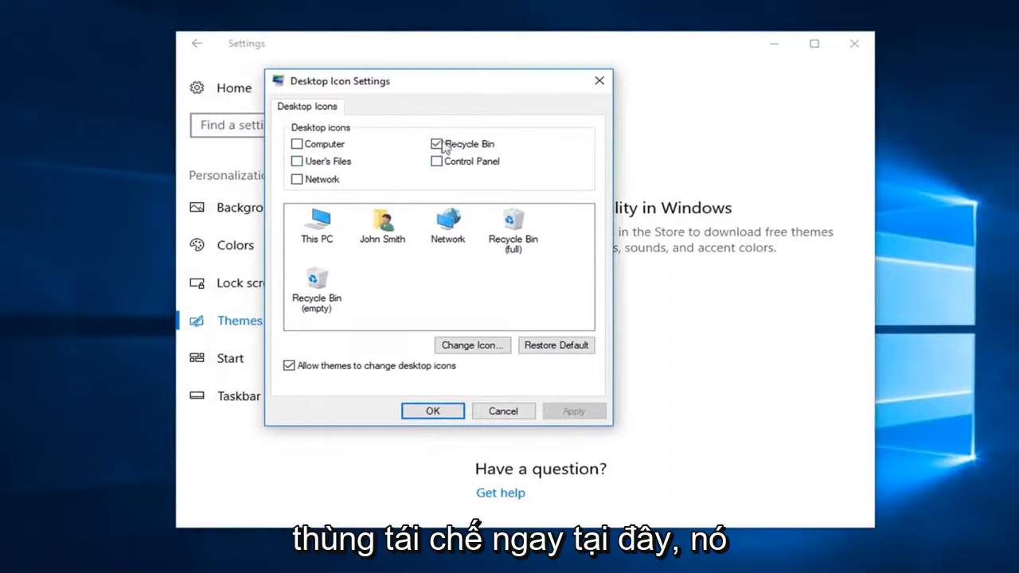
Toggle Recycle Bin off and back on, confirm with OK, and close Settings.
click(436, 143)
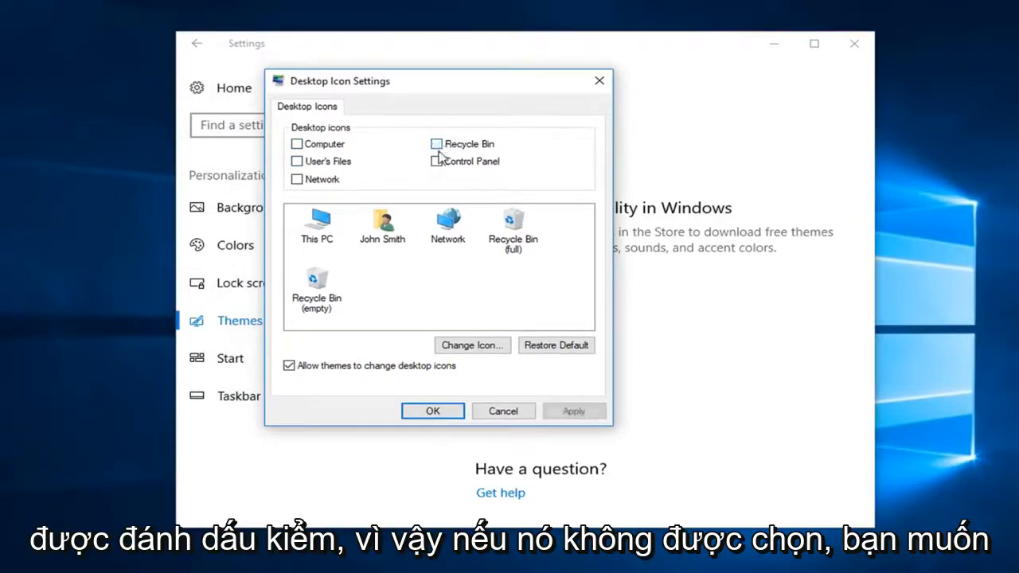
click(437, 144)
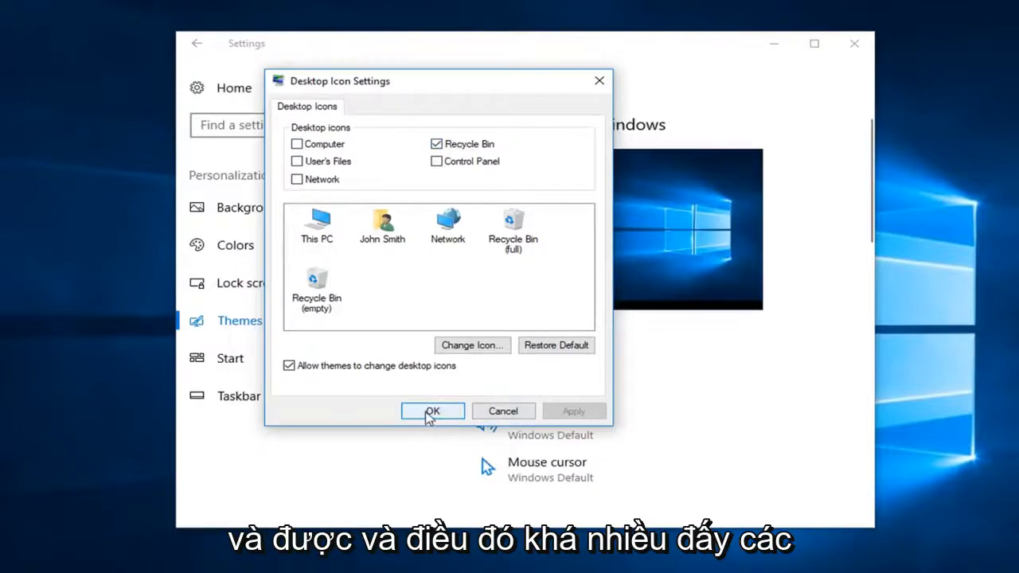
click(433, 411)
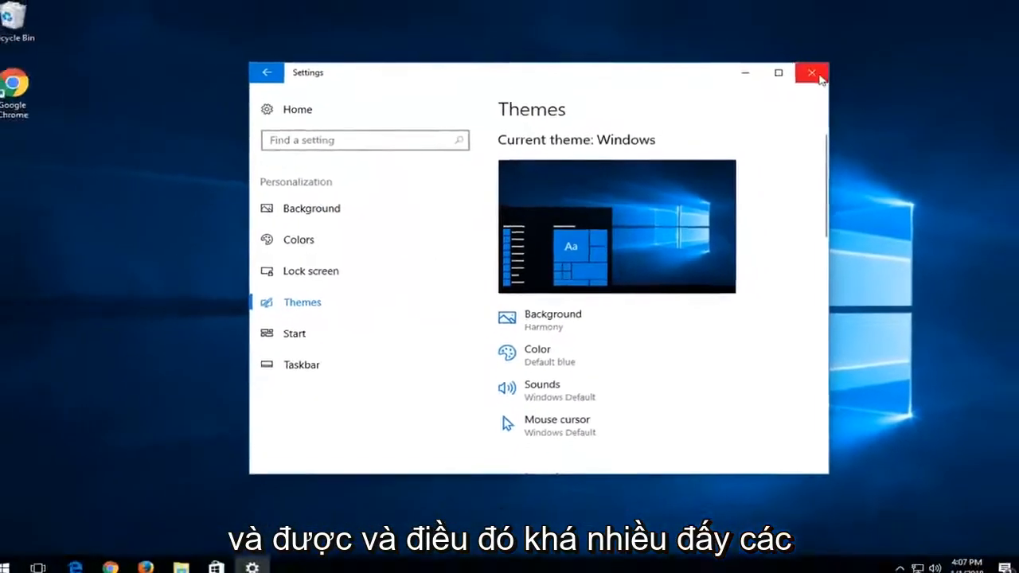
click(812, 74)
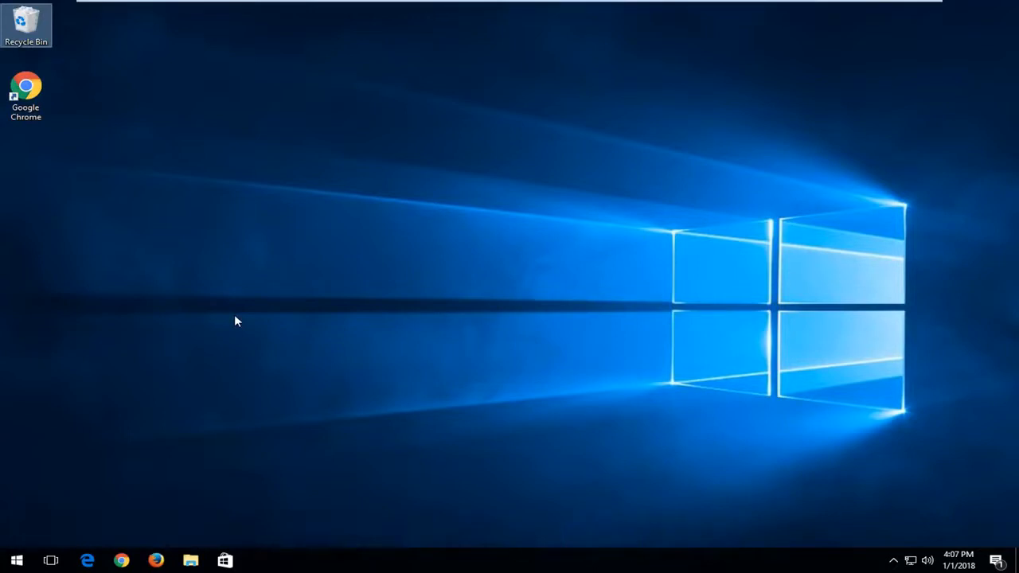
mouse_move(242, 310)
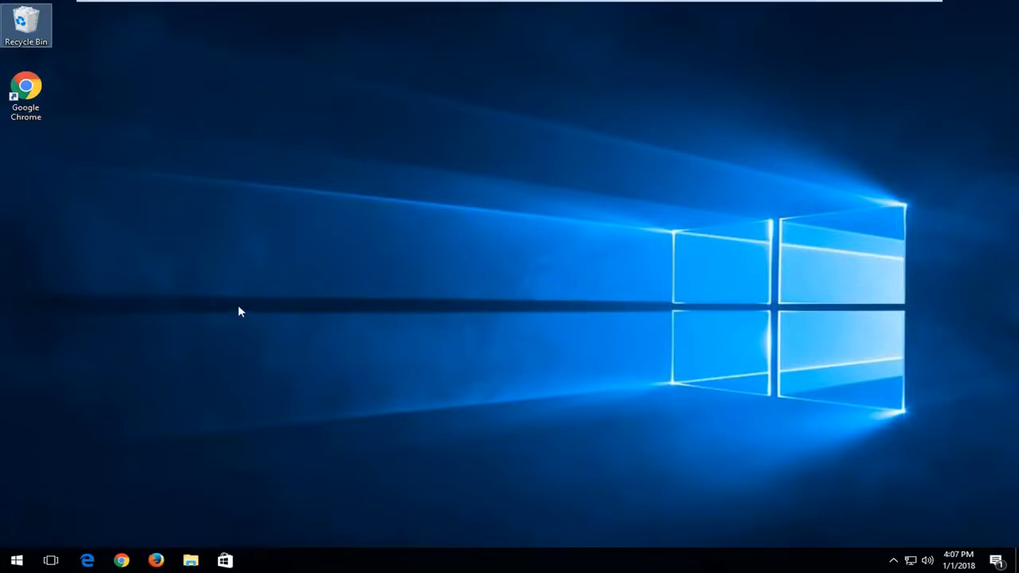